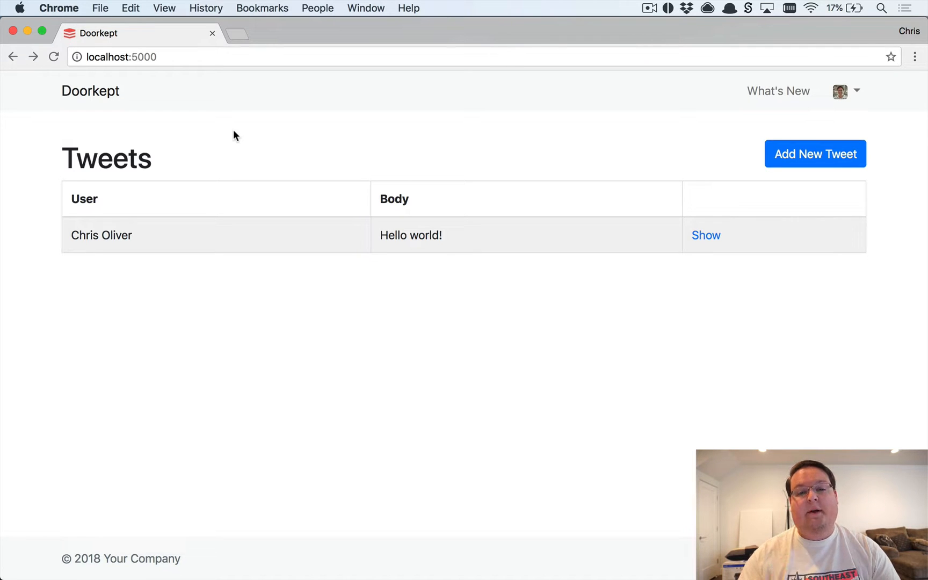
mouse_move(241, 144)
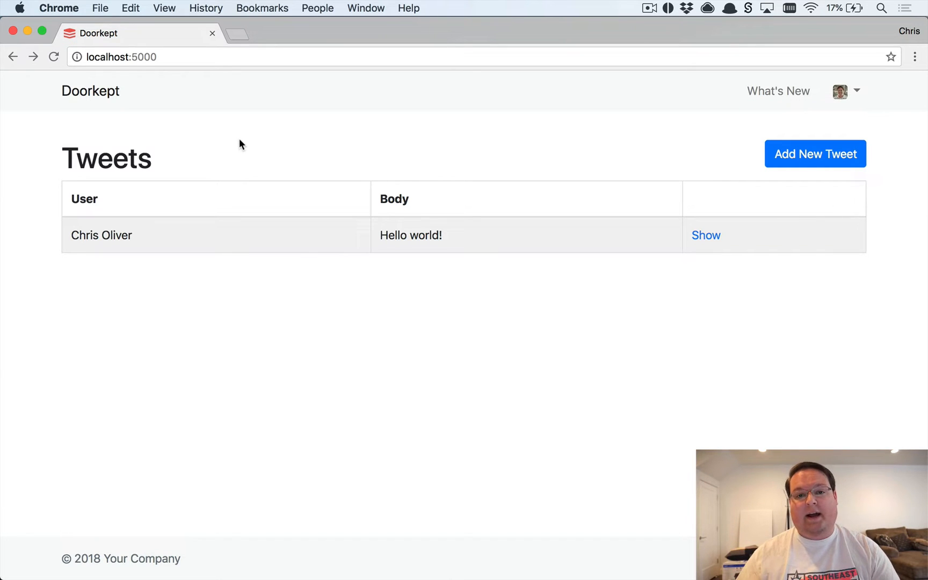
mouse_move(249, 136)
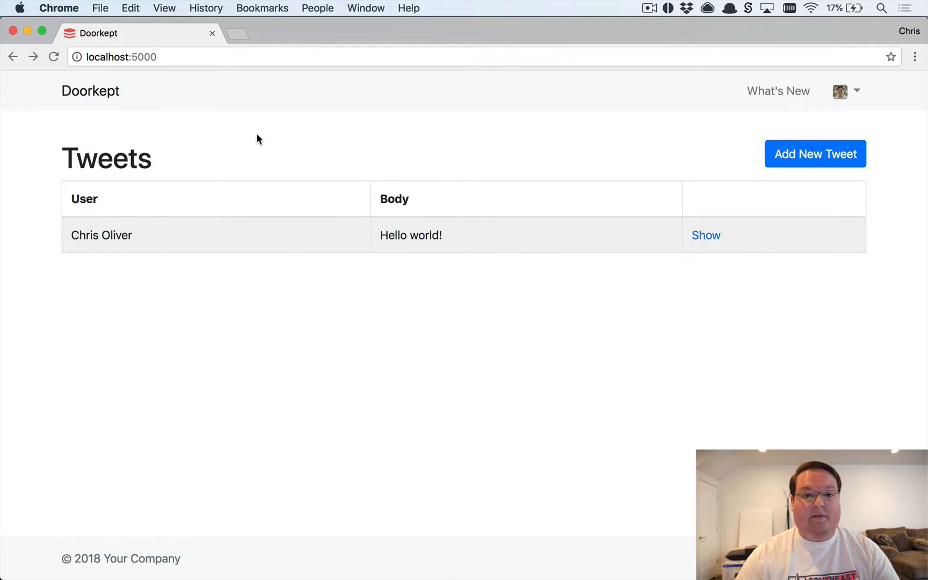
mouse_move(266, 138)
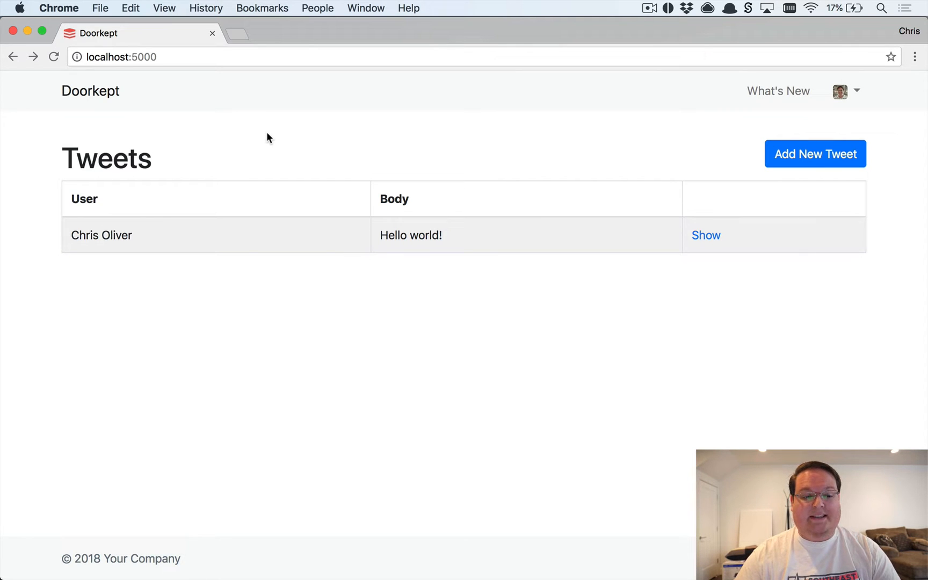
mouse_move(214, 77)
type("/oau")
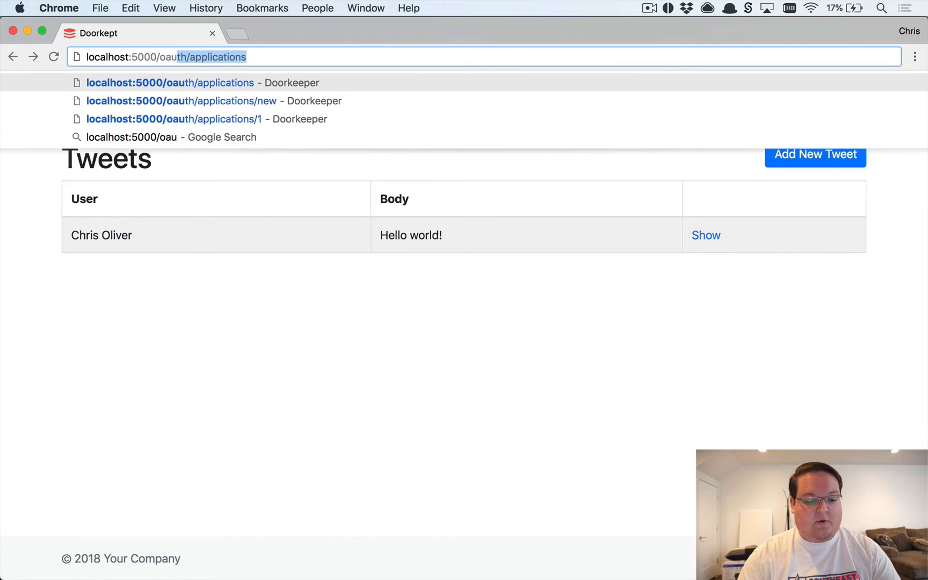
- Go to the Doorkeeper OAuth applications list at localhost:5000/oauth/applications
left_click(170, 83)
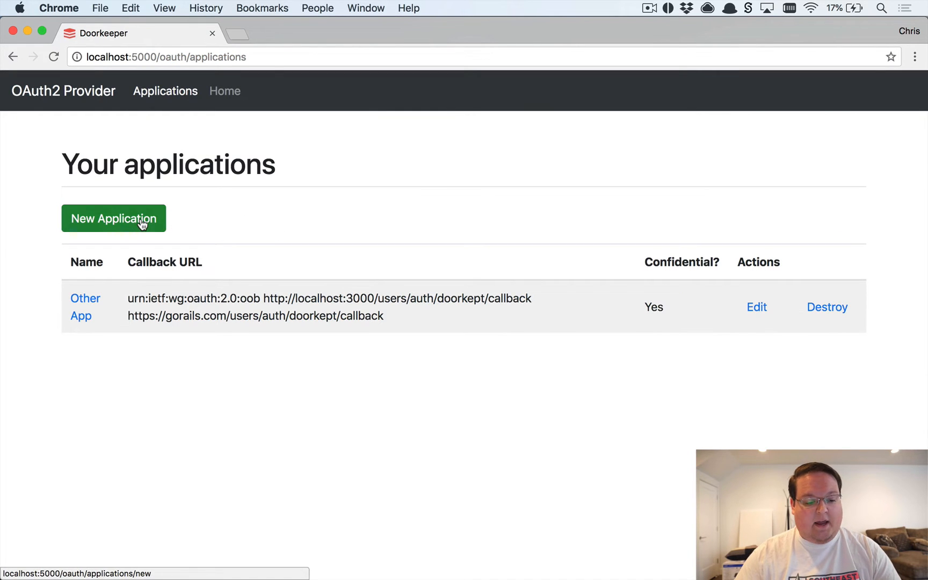
- Start a new OAuth application named 'Mobile App' with Confidential unchecked
left_click(113, 218)
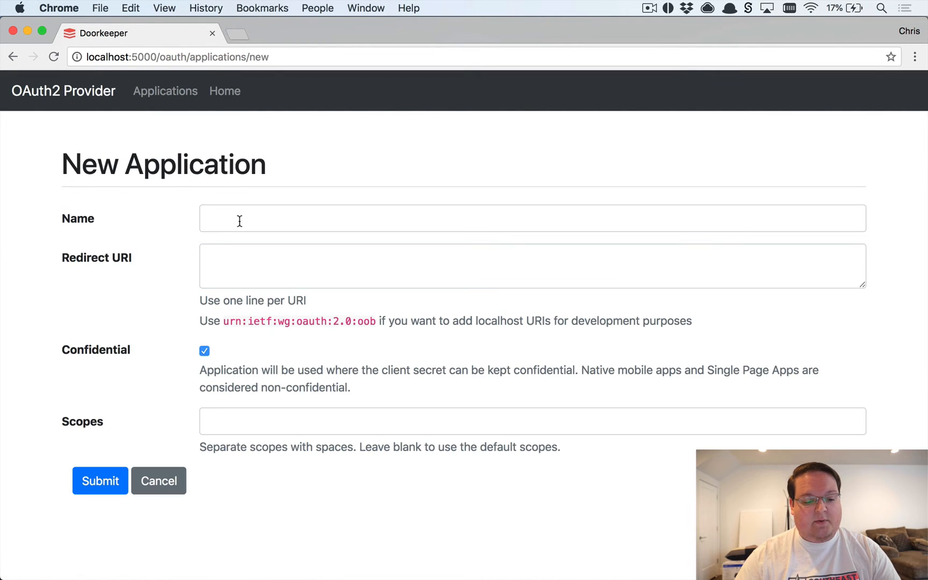
type("Mobile App")
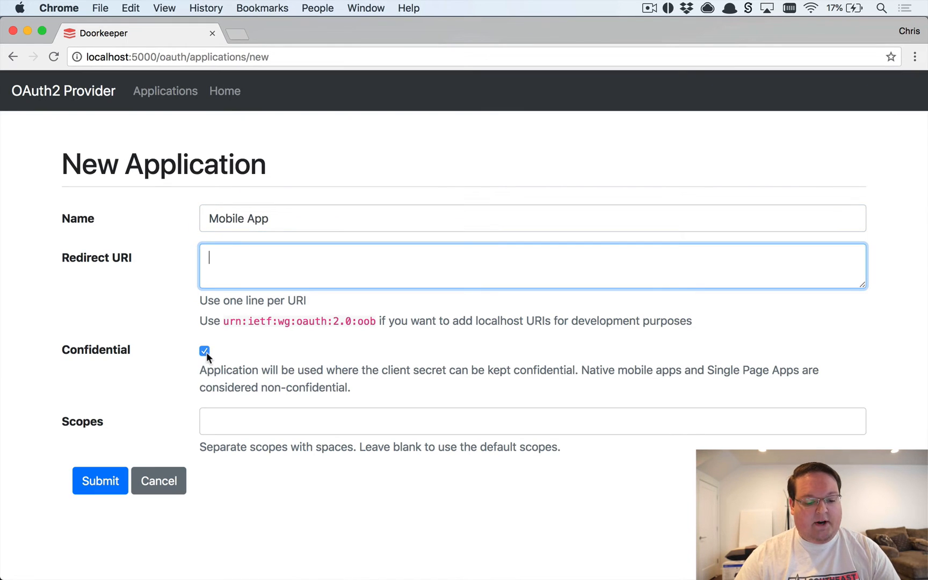
left_click(205, 350)
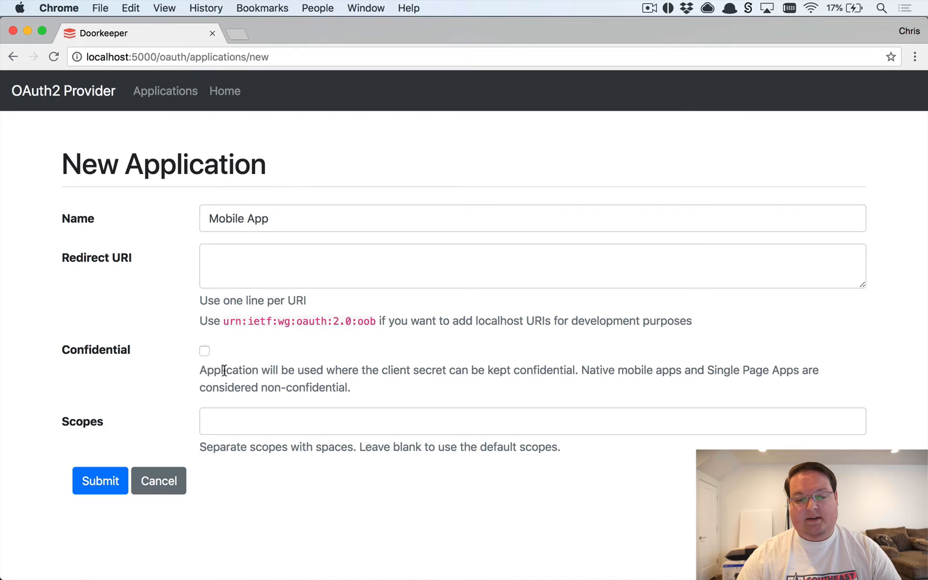